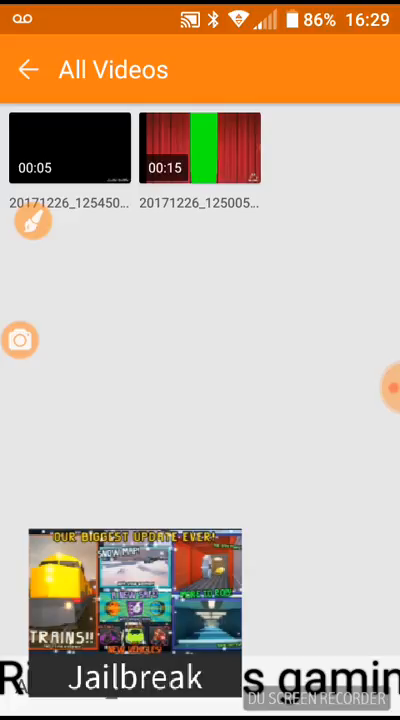
- Open the 00:05 recording from All Videos in the video editor
{"action": "left_click", "coordinate": [70, 148]}
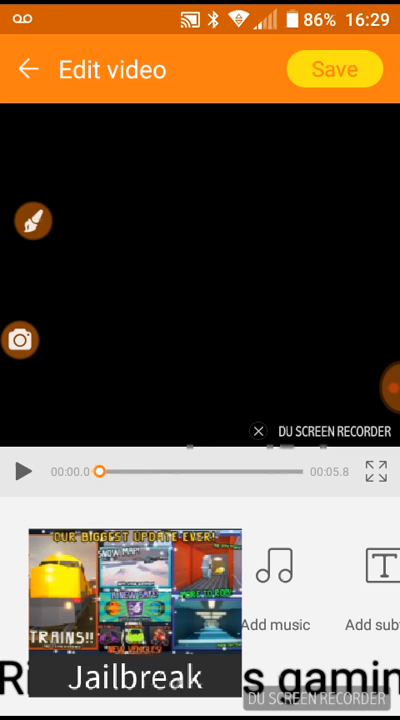
- Exit Edit video back to the Tools tab with its editing and transfer tools
{"action": "left_click", "coordinate": [26, 69]}
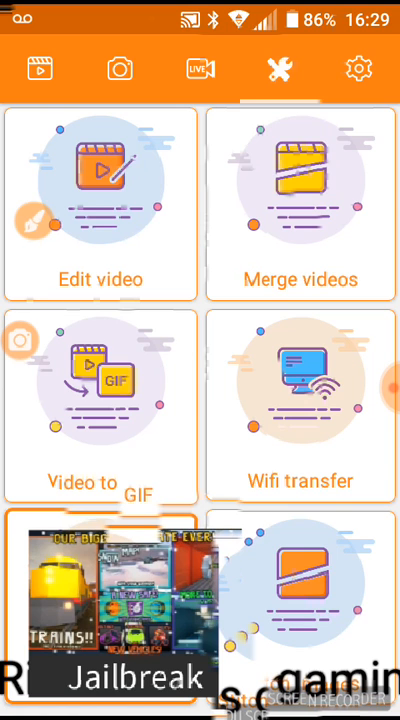
- Switch to the video-reel tab showing the User Guide card and both recordings
{"action": "left_click", "coordinate": [358, 68]}
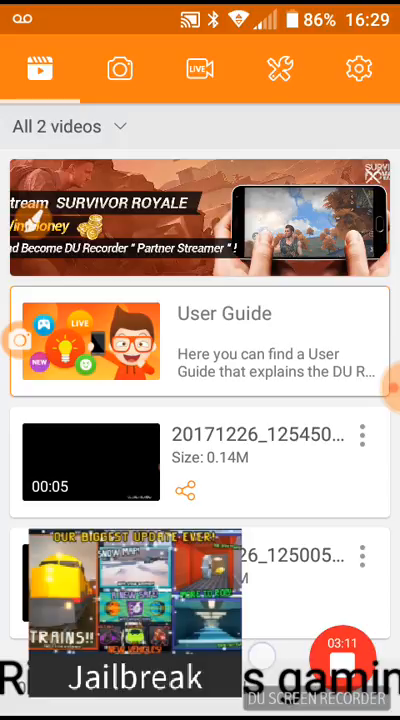
- Open the Settings tab to view the enabled watermark and personalized watermark options
{"action": "left_click", "coordinate": [360, 69]}
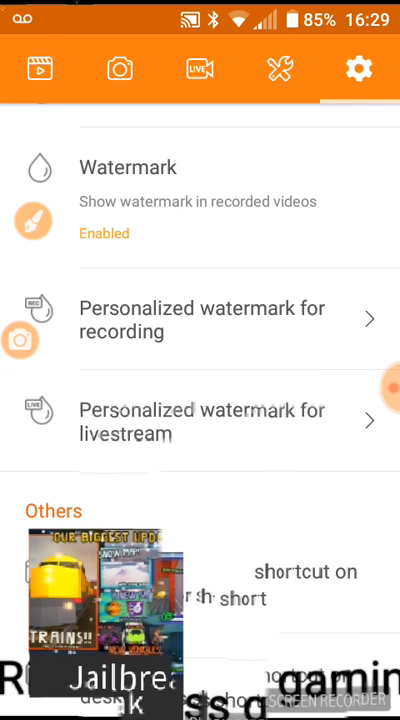
{"action": "left_click", "coordinate": [40, 69]}
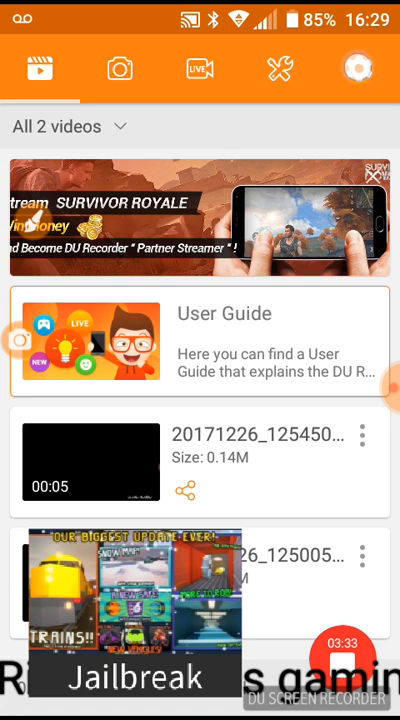
{"action": "left_click", "coordinate": [359, 69]}
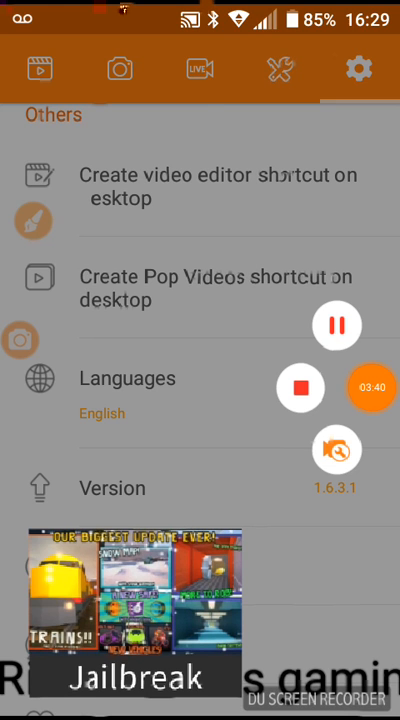
{"action": "scroll", "scroll_direction": "down", "scroll_amount": 3}
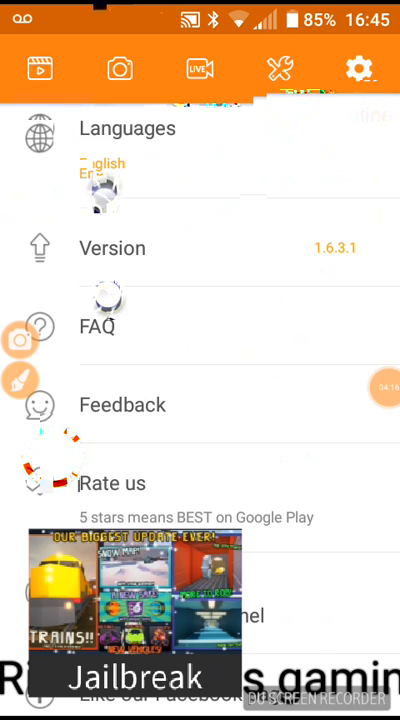
- Switch to the LIVE tab listing Minecraft streams like 'Starting Fresh! Realms Ep1'
{"action": "left_click", "coordinate": [200, 70]}
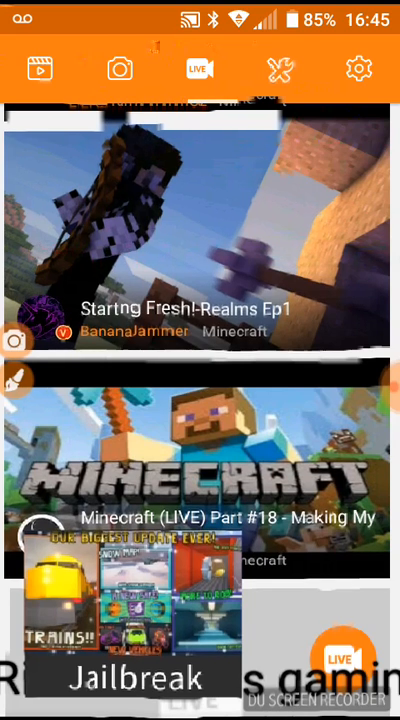
- Filter live streams to the Clash of Clans category and scroll its list
{"action": "left_click", "coordinate": [240, 268]}
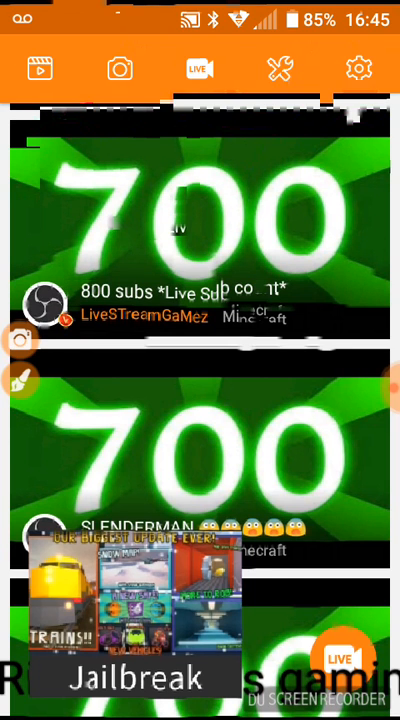
{"action": "scroll", "scroll_direction": "down", "scroll_amount": 3}
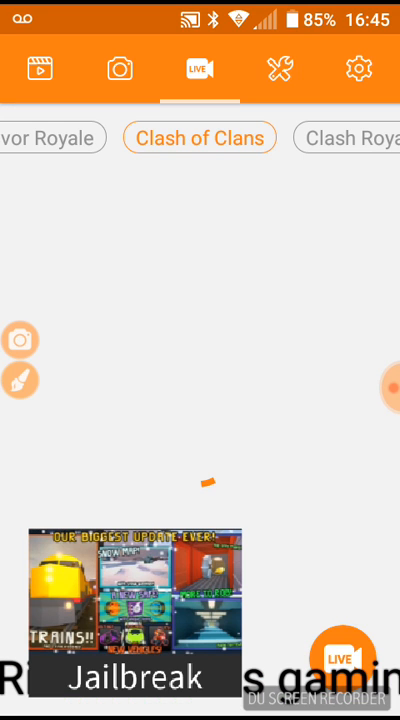
- Scroll the live streams, then return to the recorded videos list
{"action": "scroll", "scroll_direction": "left", "scroll_amount": 3}
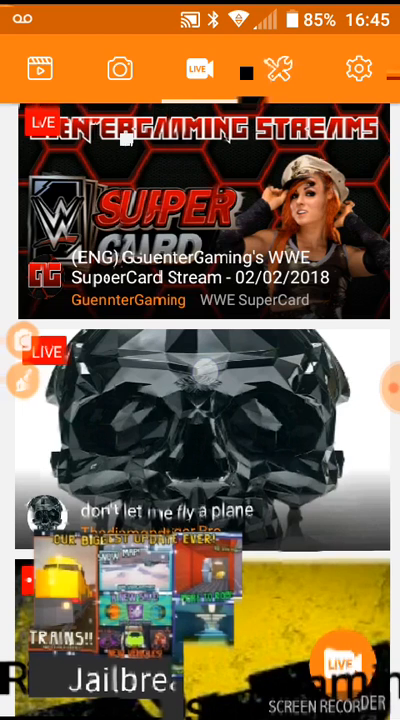
{"action": "left_click", "coordinate": [40, 70]}
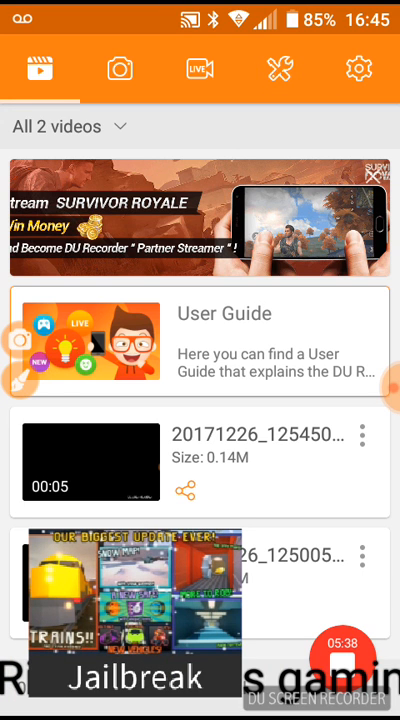